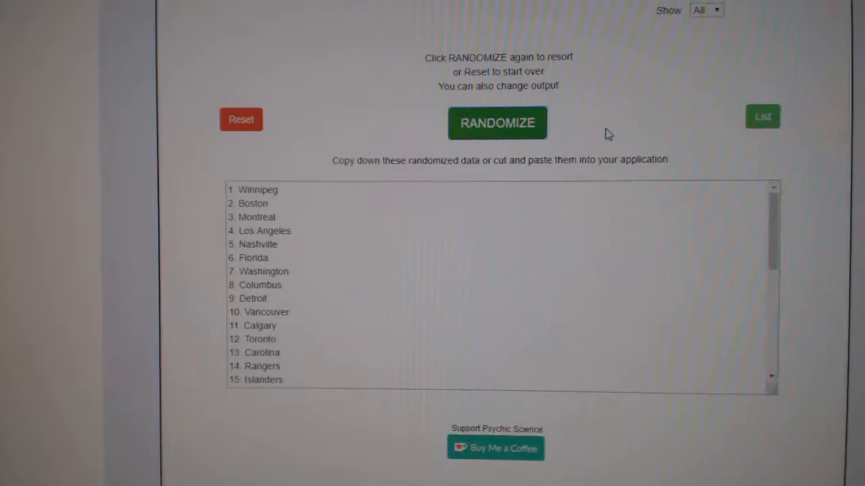
Reshuffle the team names into a new random order and paste them into column B.
left_click(498, 123)
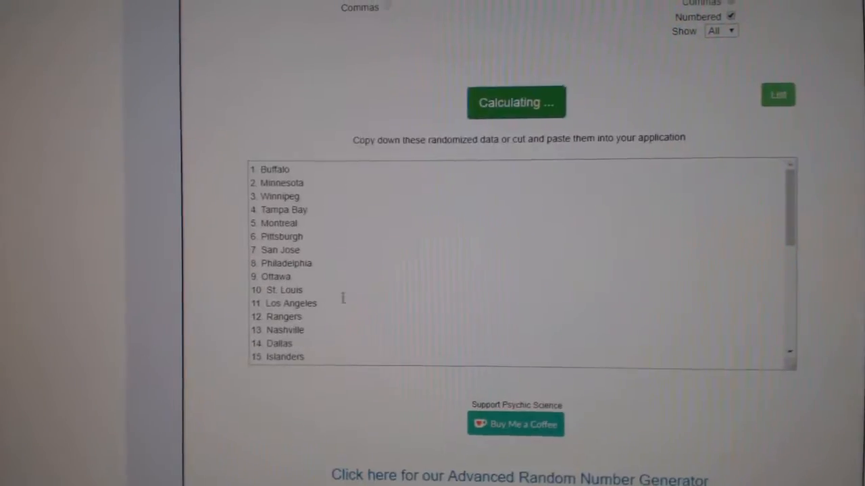
left_click(516, 102)
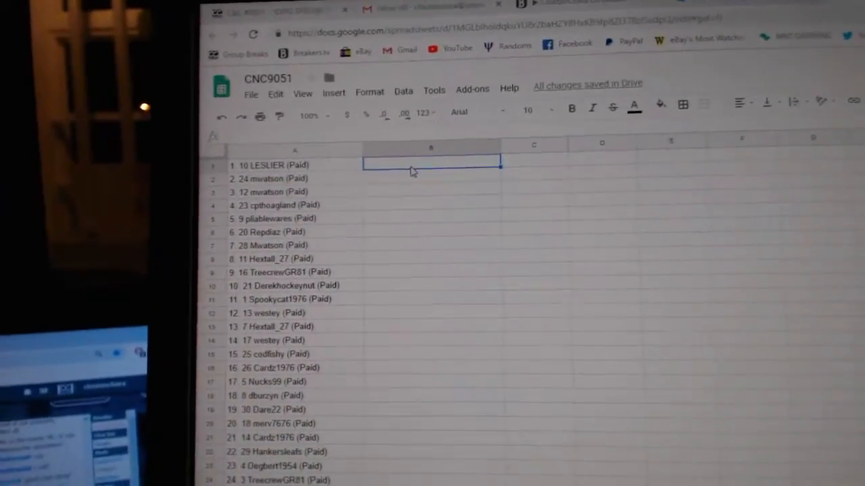
key("ctrl+v")
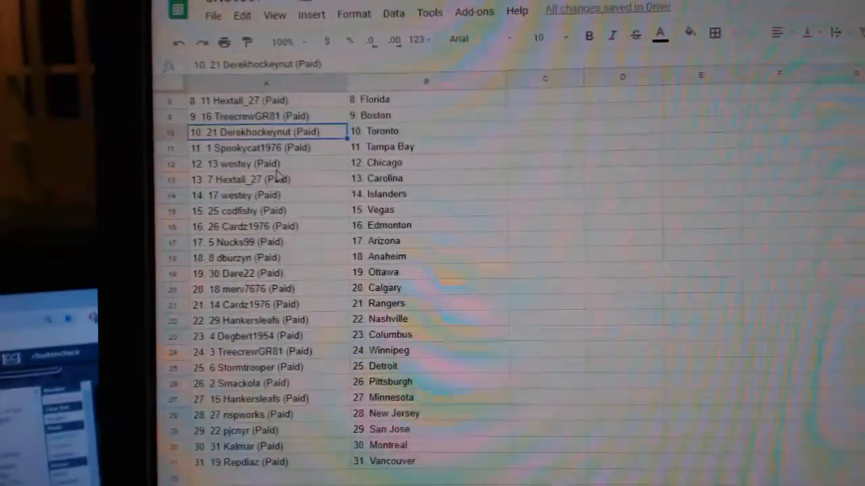
Select the cell in column B beside the 31 paid participants.
left_click(260, 176)
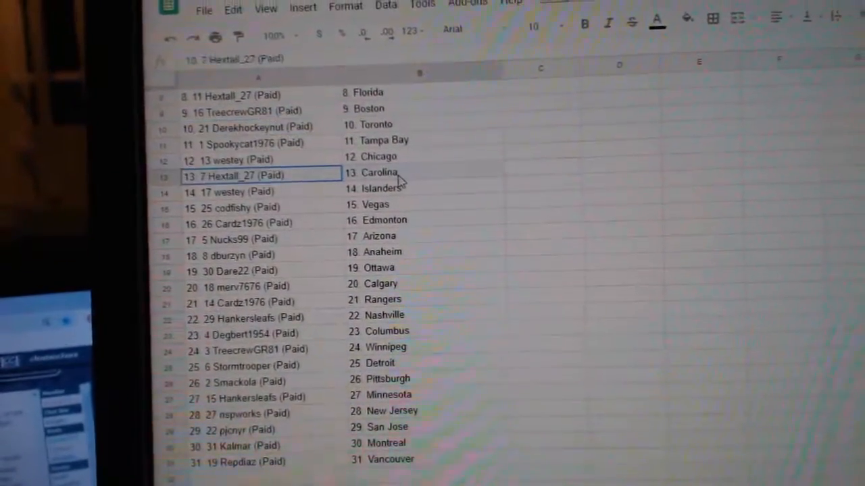